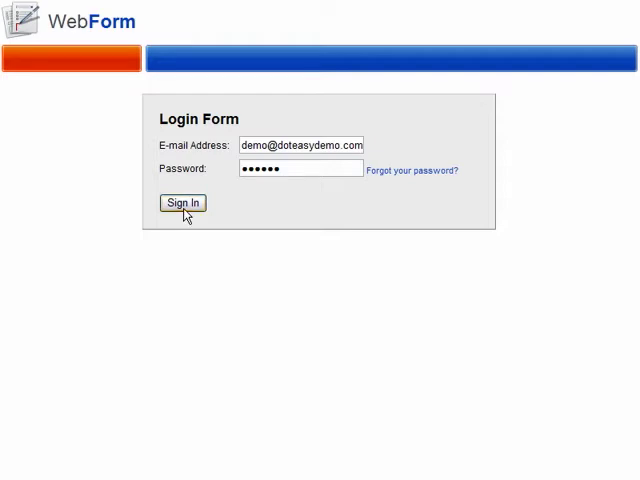
- Sign in to the Doteasy Hosted WebForms account
{"action": "left_click", "coordinate": [183, 203]}
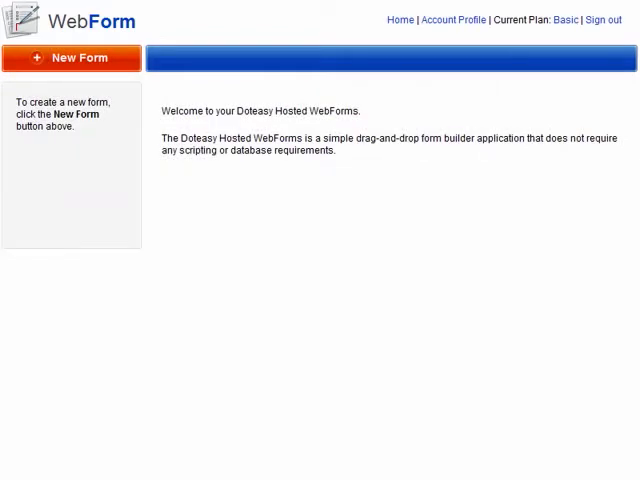
{"action": "mouse_move", "coordinate": [100, 78]}
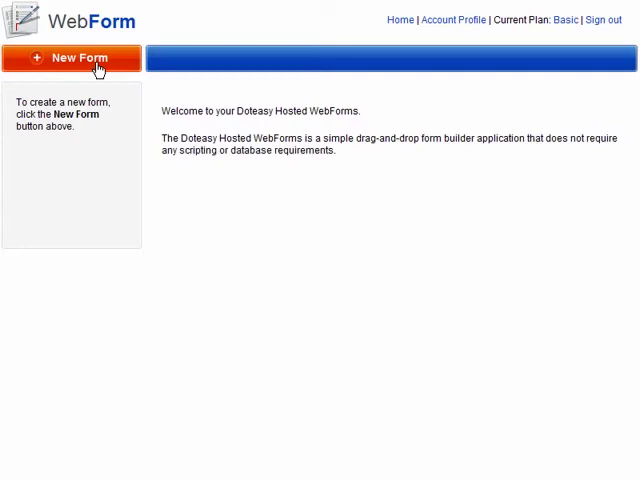
- Create a new form titled "You're Invited!"
{"action": "left_click", "coordinate": [71, 57]}
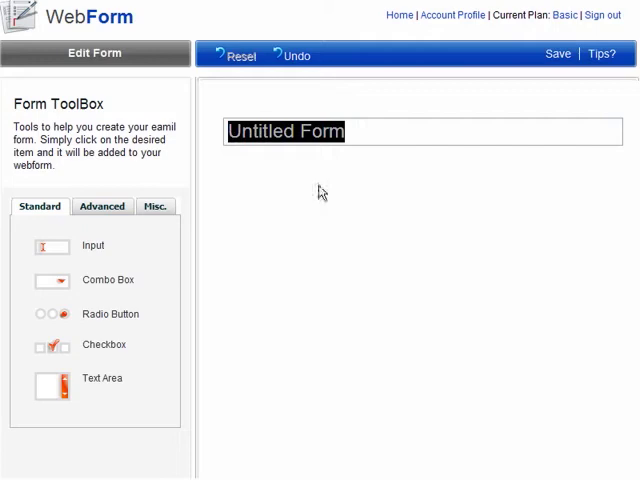
{"action": "type", "text": "You're"}
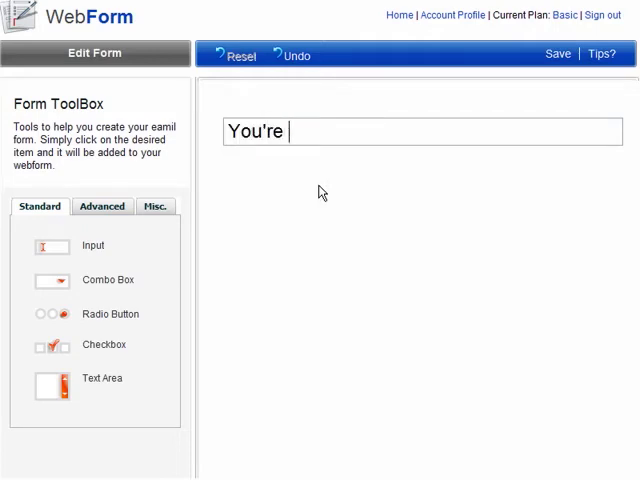
{"action": "type", "text": "Invited!"}
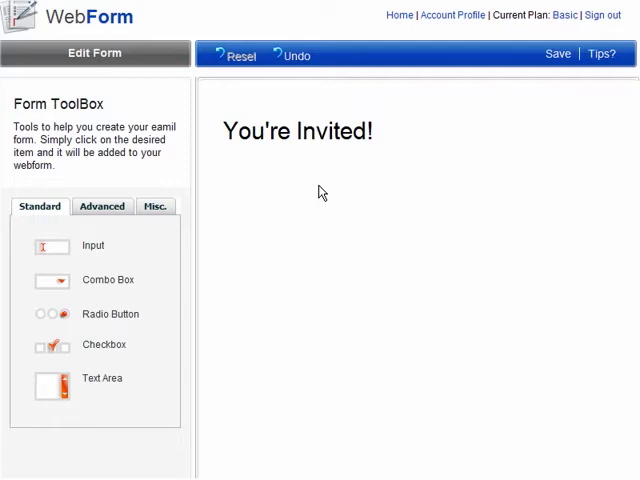
{"action": "mouse_move", "coordinate": [258, 233]}
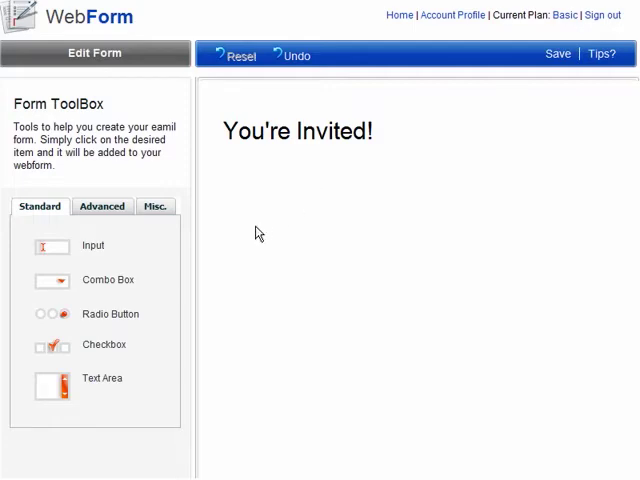
{"action": "mouse_move", "coordinate": [93, 246]}
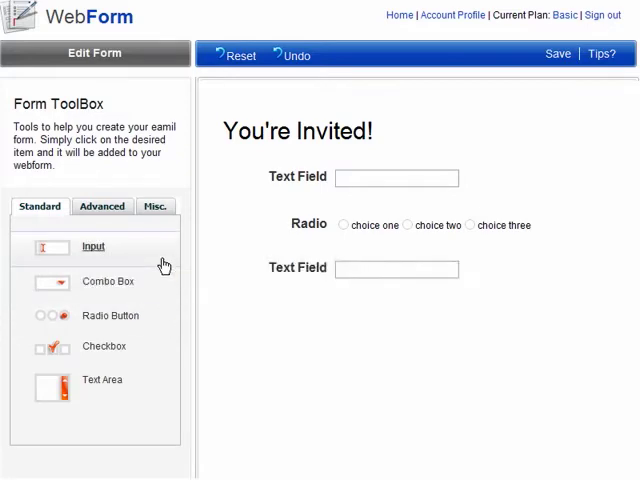
- Add Email Address and Phone Number fields, then open the first text field's settings
{"action": "left_click", "coordinate": [102, 206]}
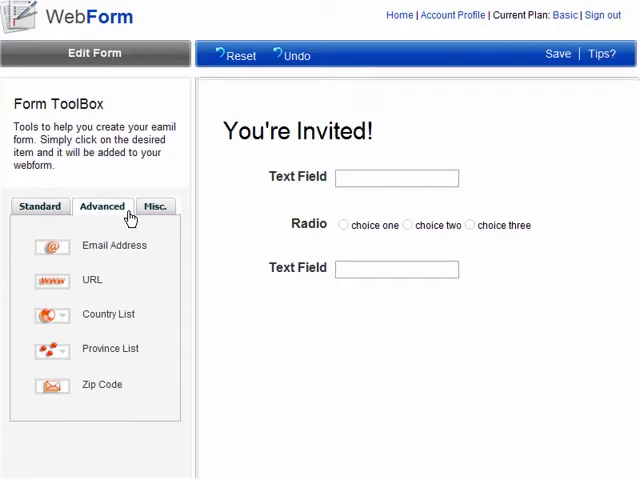
{"action": "left_click", "coordinate": [114, 245]}
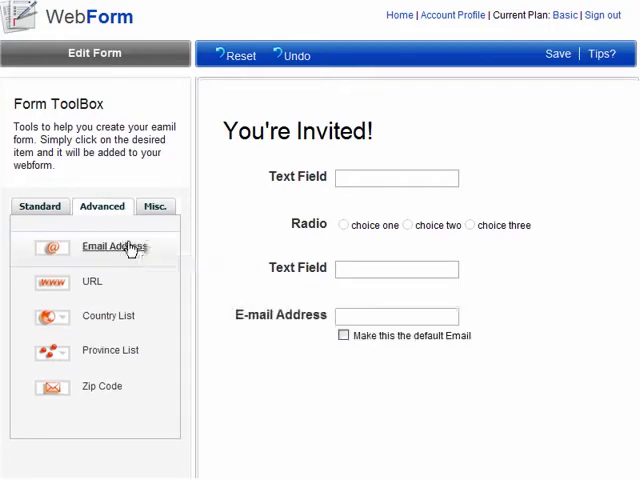
{"action": "left_click", "coordinate": [156, 207]}
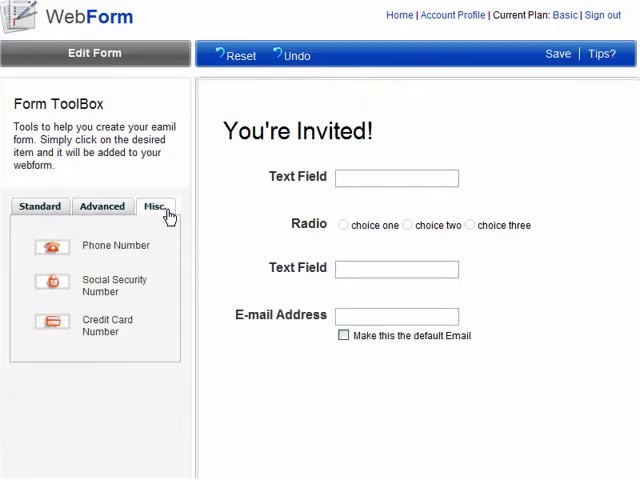
{"action": "left_click", "coordinate": [116, 246]}
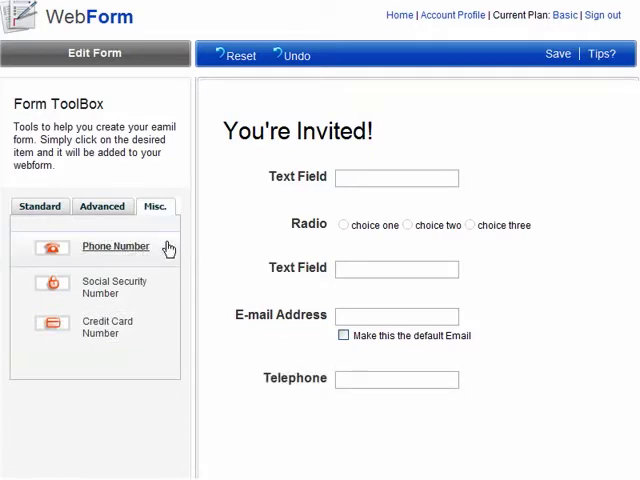
{"action": "left_click", "coordinate": [297, 177]}
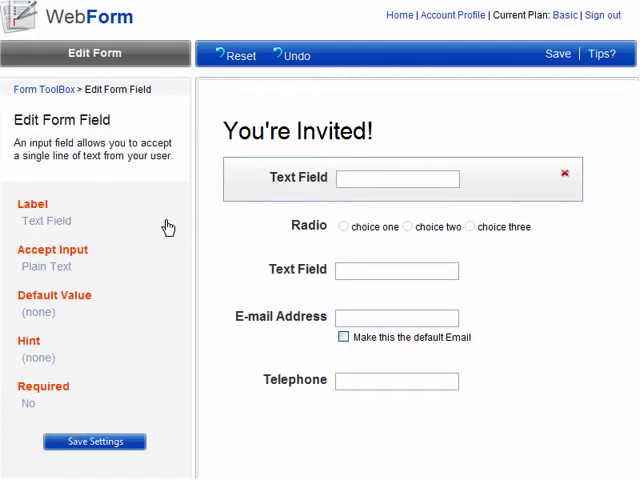
- Label the first text field "Your Name", mark it required, and save
{"action": "left_click", "coordinate": [95, 221]}
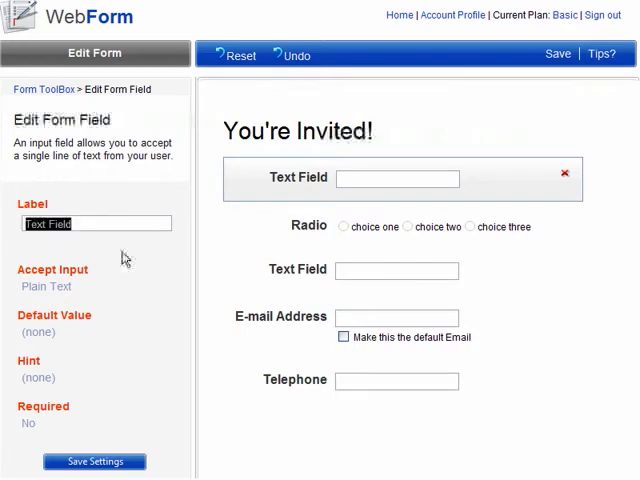
{"action": "type", "text": "Your Name"}
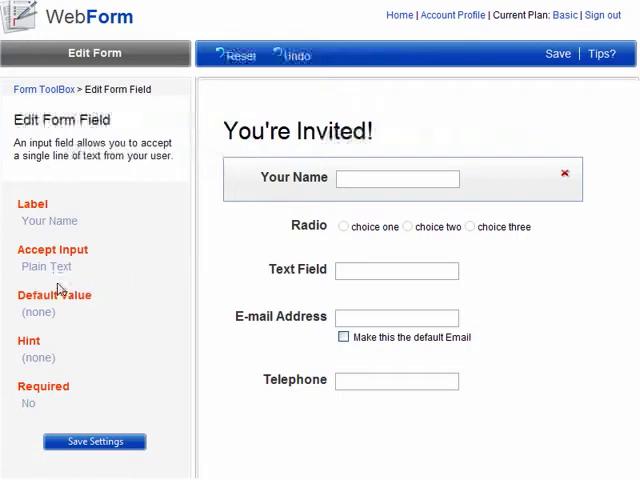
{"action": "left_click", "coordinate": [28, 403]}
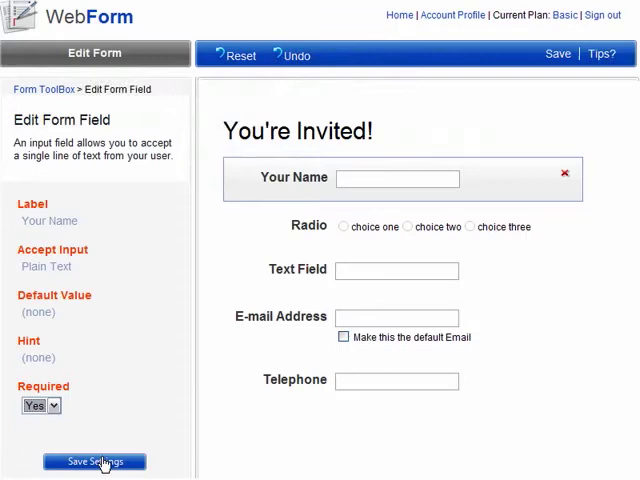
{"action": "left_click", "coordinate": [94, 461]}
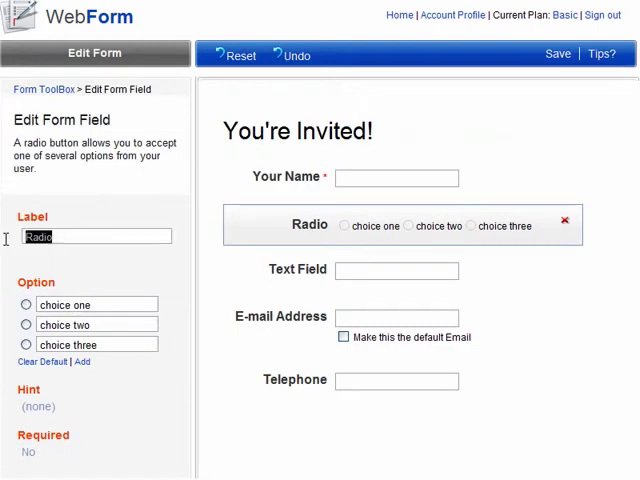
- Label the radio question "Will you be attending?" with required Yes/No options, Yes preselected
{"action": "type", "text": "Will you be attending?"}
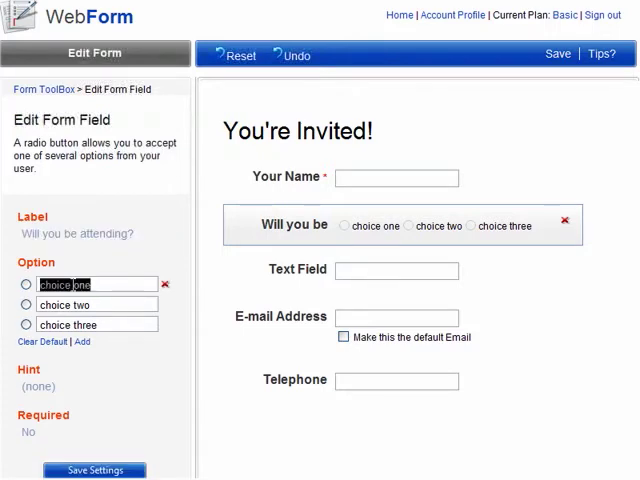
{"action": "type", "text": "Yes"}
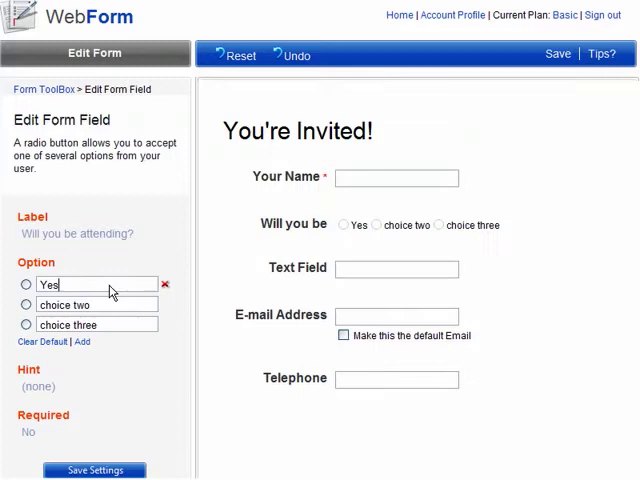
{"action": "type", "text": "No"}
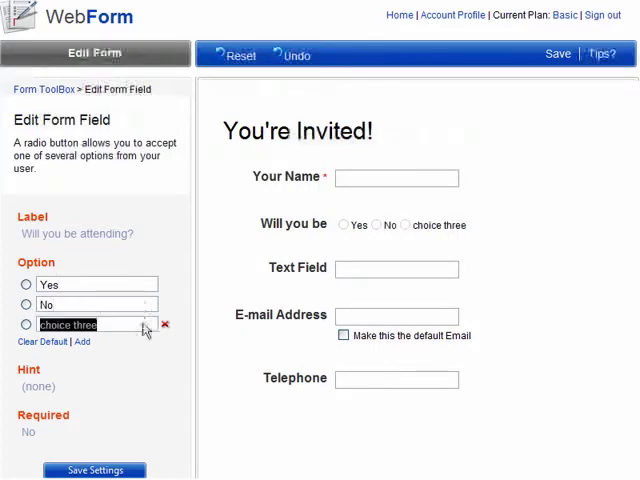
{"action": "left_click", "coordinate": [167, 324]}
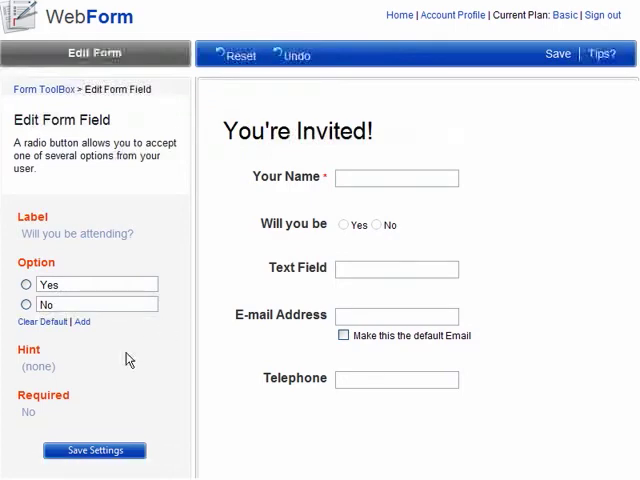
{"action": "left_click", "coordinate": [26, 285]}
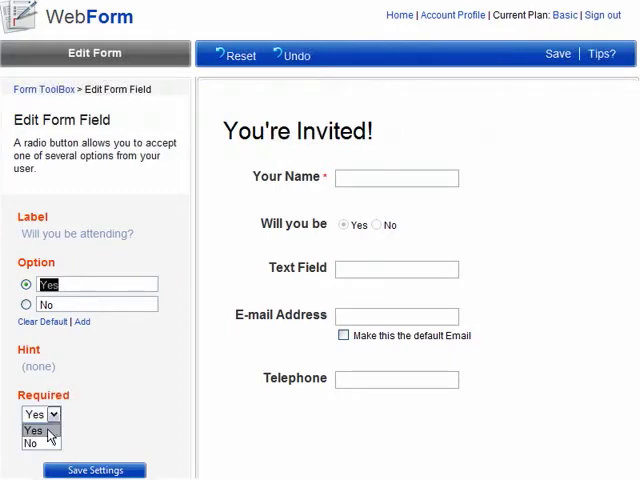
{"action": "left_click", "coordinate": [33, 430]}
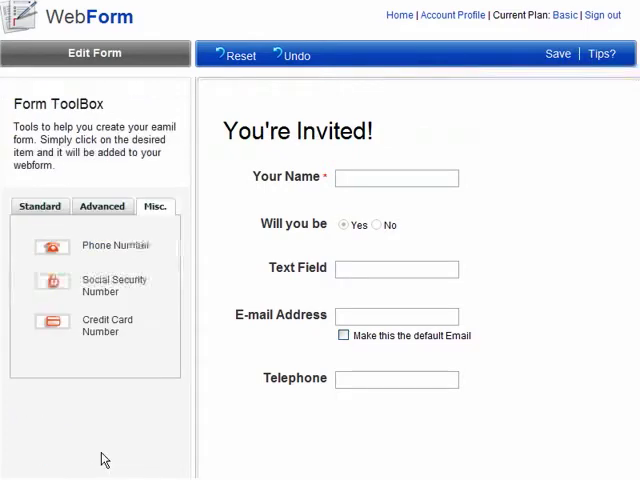
- Make the second text field a required, numbers-only "How many attending?" field
{"action": "left_click", "coordinate": [280, 315]}
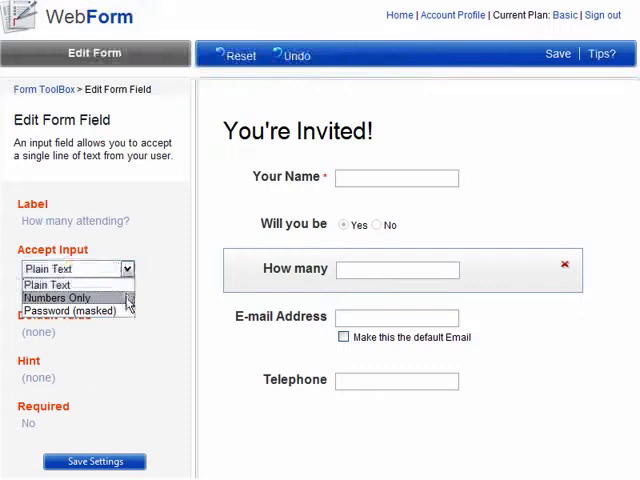
{"action": "left_click", "coordinate": [75, 297]}
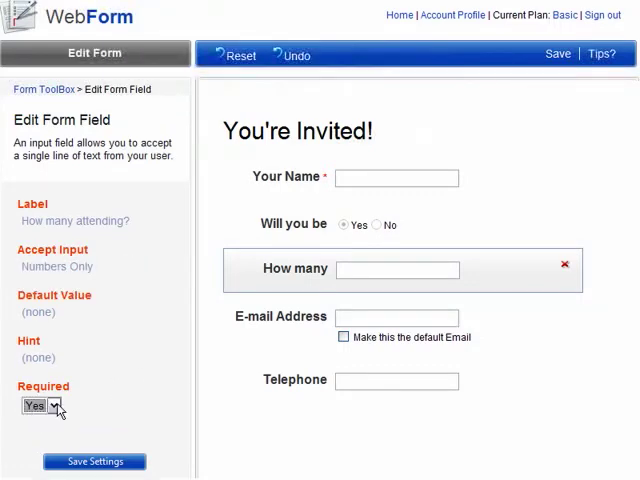
{"action": "left_click", "coordinate": [40, 404]}
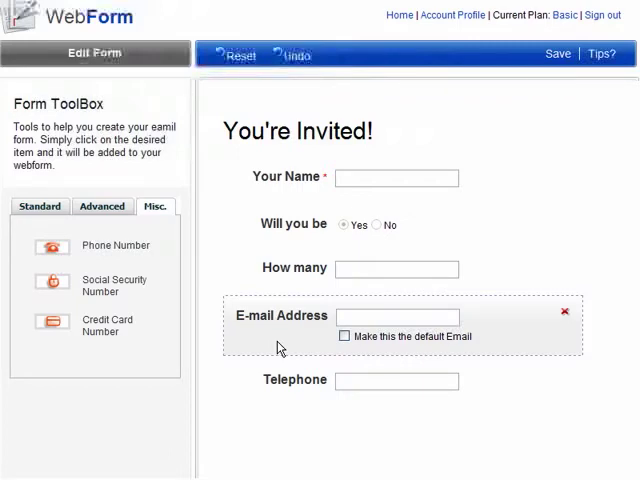
- Move E-mail Address below Your Name and delete the Telephone field
{"action": "left_click", "coordinate": [280, 315]}
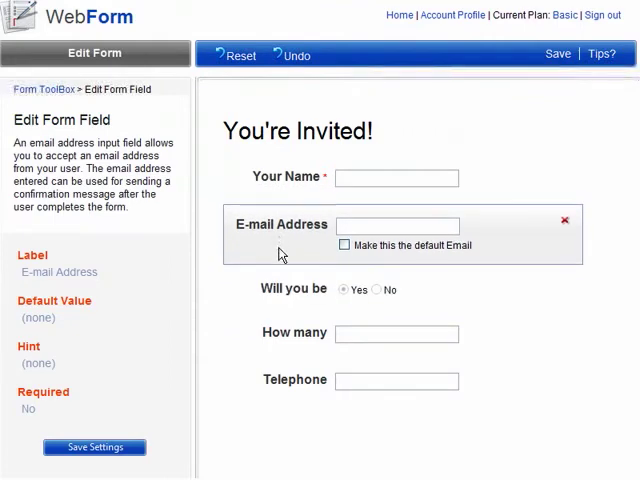
{"action": "left_click", "coordinate": [295, 378]}
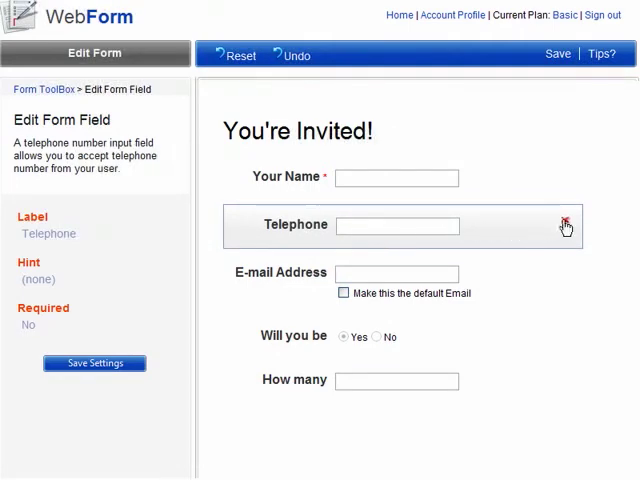
{"action": "left_click", "coordinate": [565, 223]}
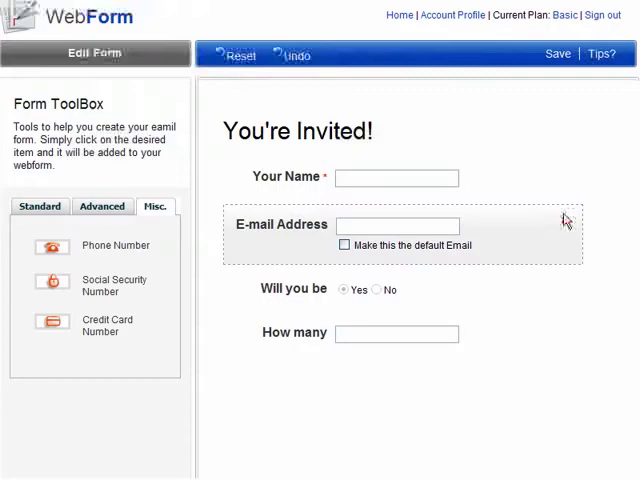
{"action": "mouse_move", "coordinate": [558, 54]}
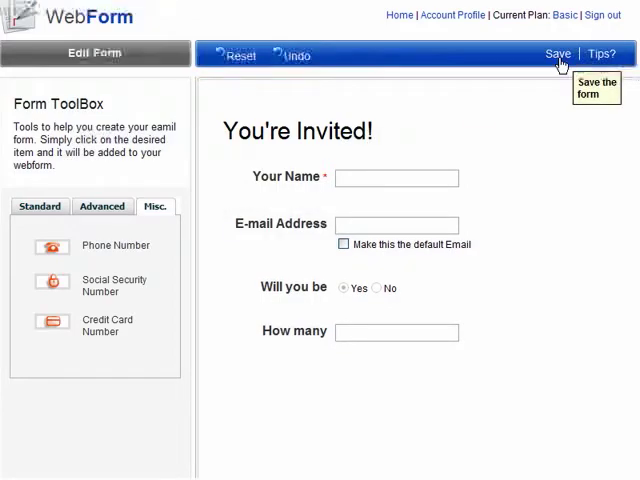
- Save the form and give it the description "BBQ Party RSVP"
{"action": "left_click", "coordinate": [557, 54]}
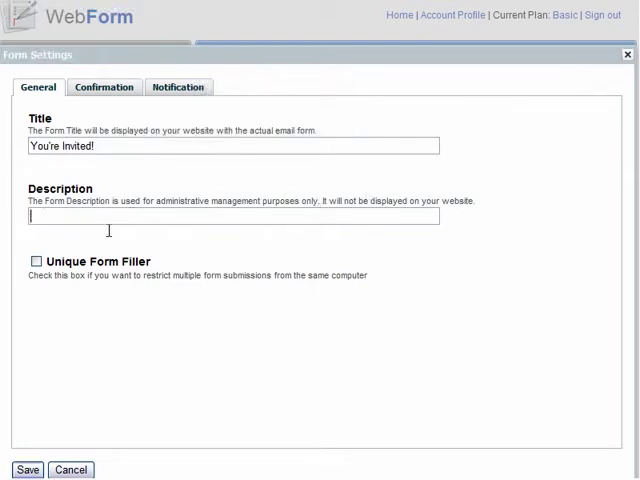
{"action": "type", "text": "BBQ Party R"}
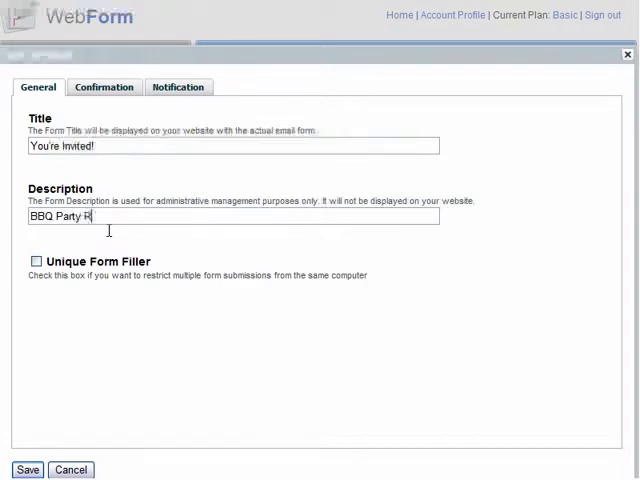
{"action": "type", "text": "SVP"}
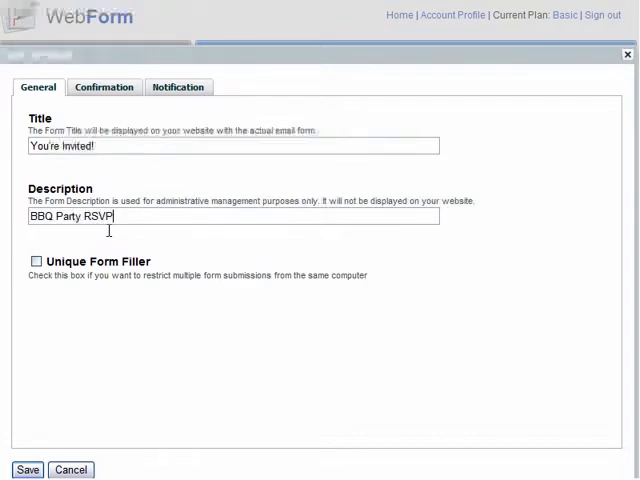
{"action": "left_click", "coordinate": [104, 87]}
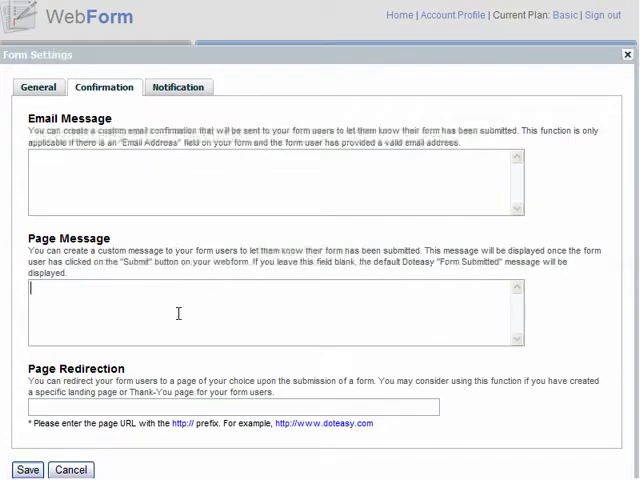
- Set the thank-you message "Thank you for your confirmation. We'll see you at the party on August 16th" and save settings
{"action": "type", "text": "Thank you for your"}
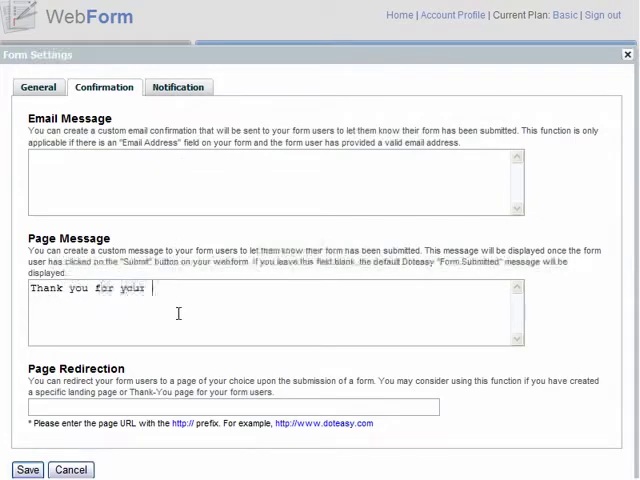
{"action": "type", "text": "confirmation. W"}
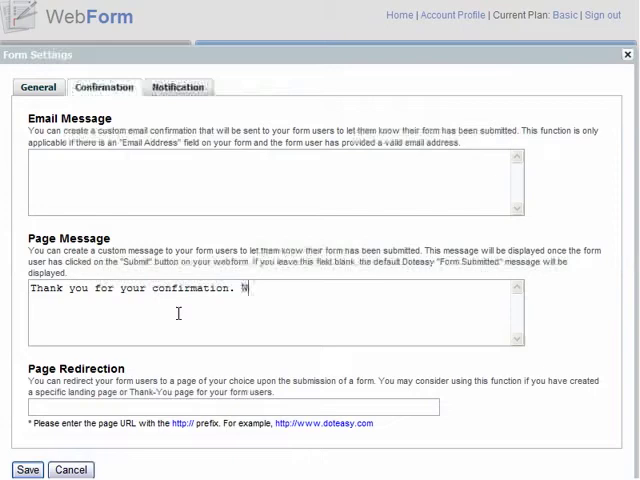
{"action": "type", "text": "e'll see you at t"}
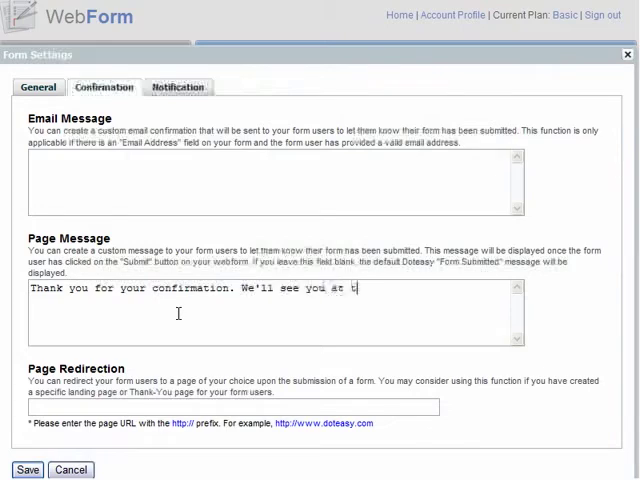
{"action": "type", "text": "he party on"}
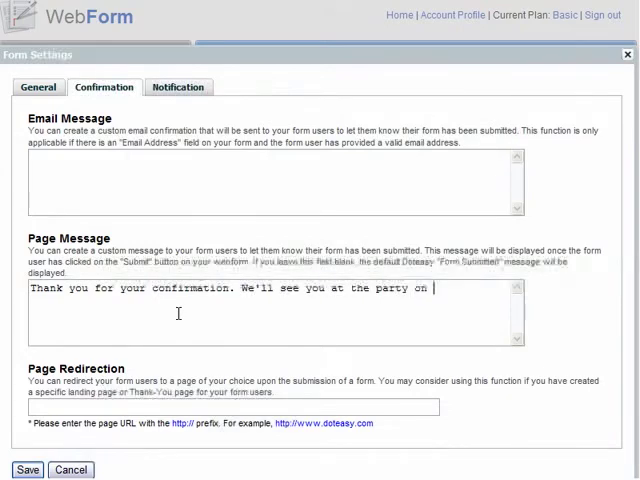
{"action": "type", "text": "August 16th!"}
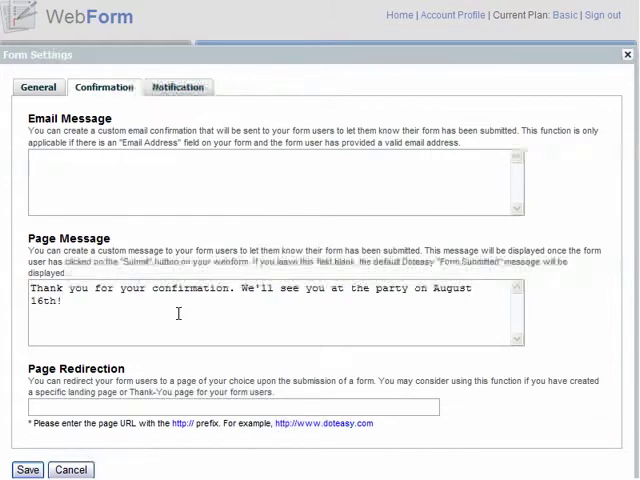
{"action": "left_click", "coordinate": [178, 87]}
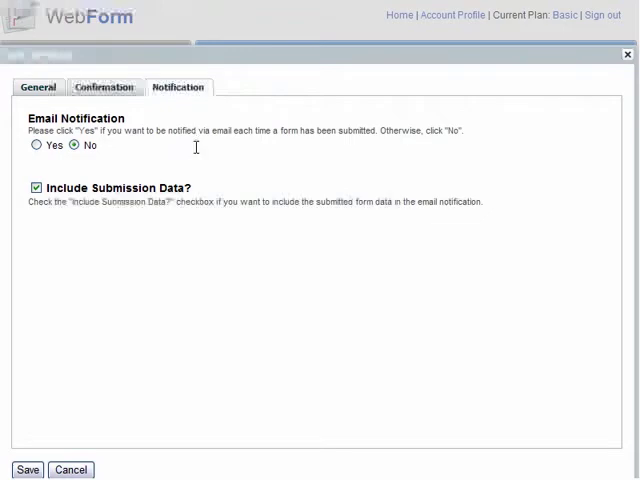
{"action": "left_click", "coordinate": [37, 145]}
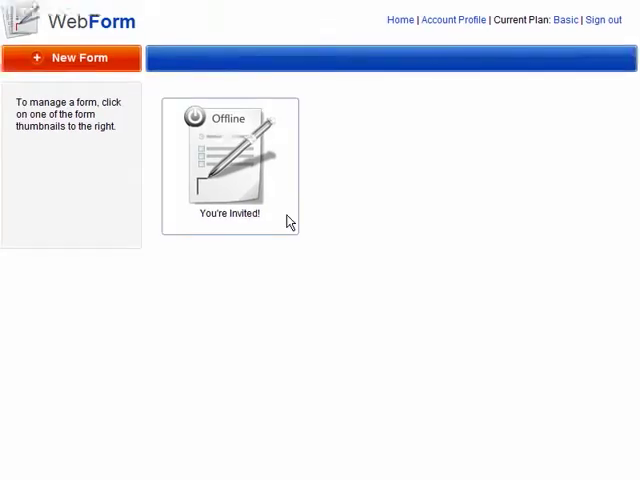
- Take the You're Invited! form online and request its plug-in code
{"action": "left_click", "coordinate": [230, 165]}
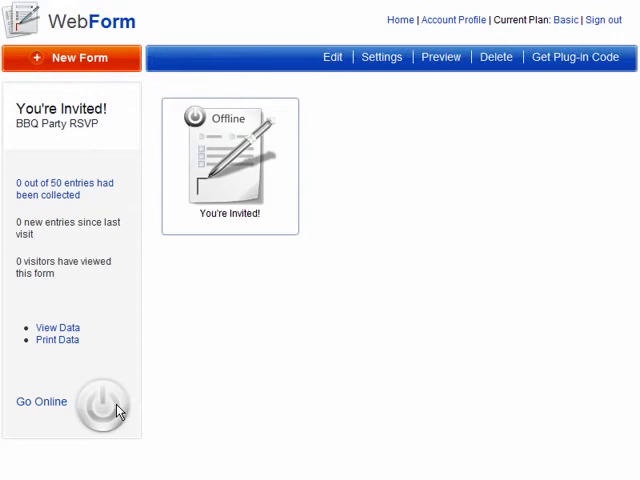
{"action": "left_click", "coordinate": [99, 403]}
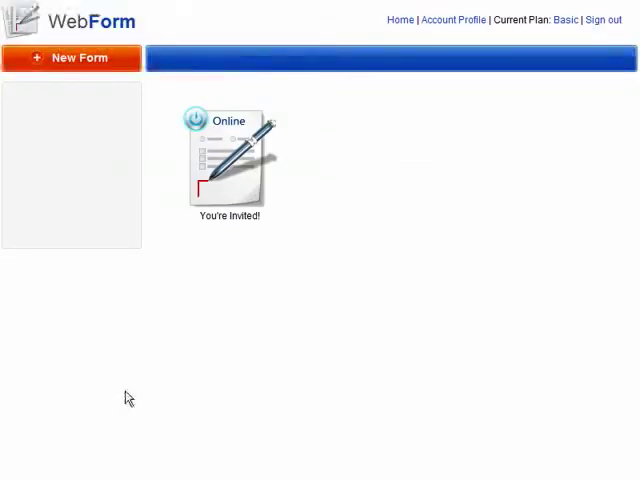
{"action": "left_click", "coordinate": [229, 160]}
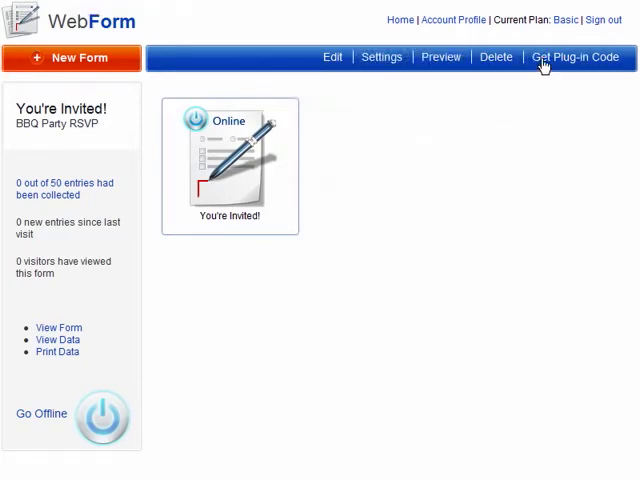
{"action": "left_click", "coordinate": [575, 57]}
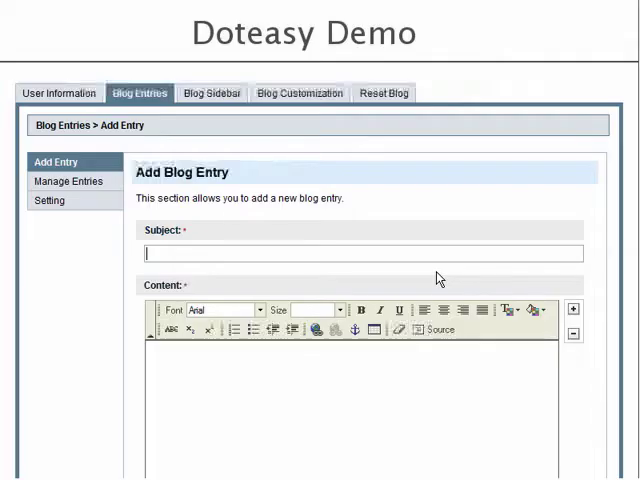
- Publish a 'New Home BBQ Party!' blog post with the RSVP plug-in script in its HTML source
{"action": "type", "text": "New Home BBQ Party!"}
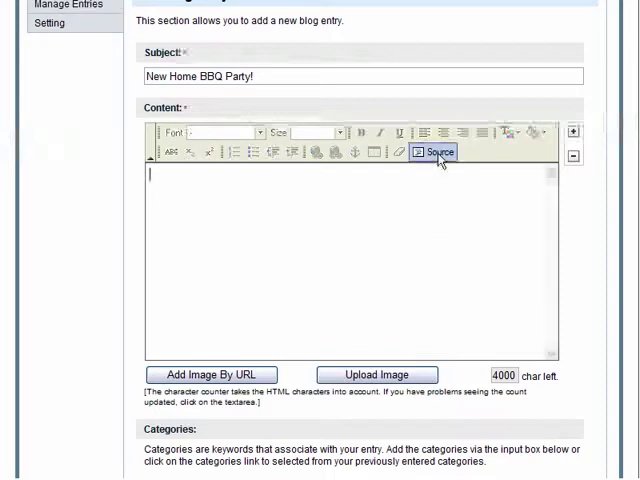
{"action": "left_click", "coordinate": [435, 152]}
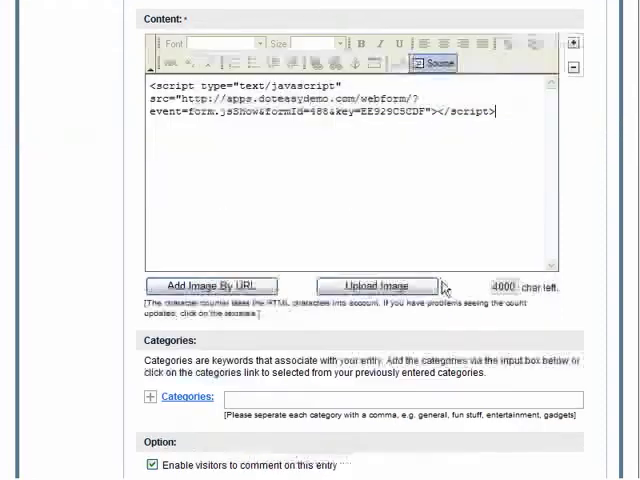
{"action": "scroll", "scroll_direction": "down", "scroll_amount": 3}
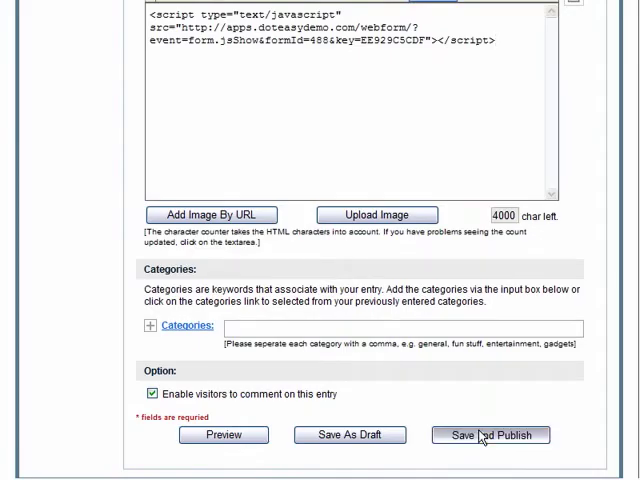
{"action": "left_click", "coordinate": [491, 434]}
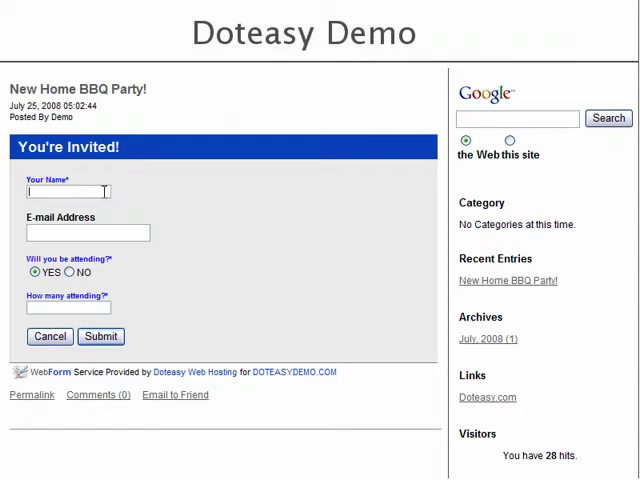
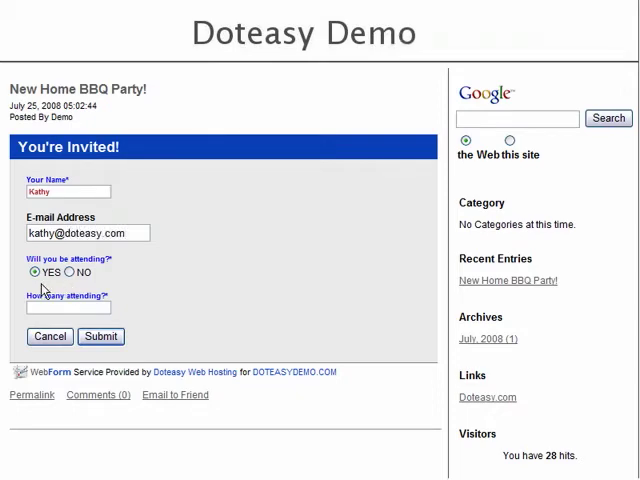
- Add guest recipients such as kathy to the invitation email and select the form's direct link URL
{"action": "type", "text": "2"}
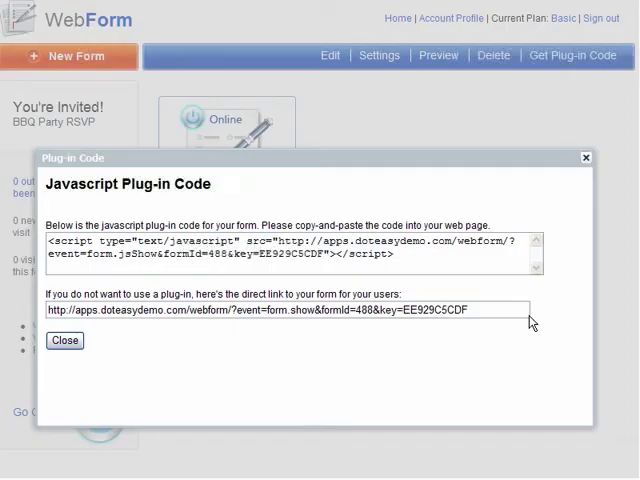
{"action": "mouse_move", "coordinate": [516, 311]}
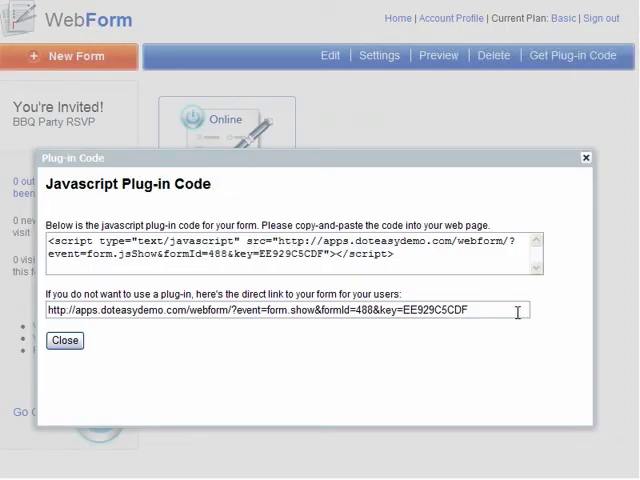
{"action": "triple_click", "coordinate": [290, 310]}
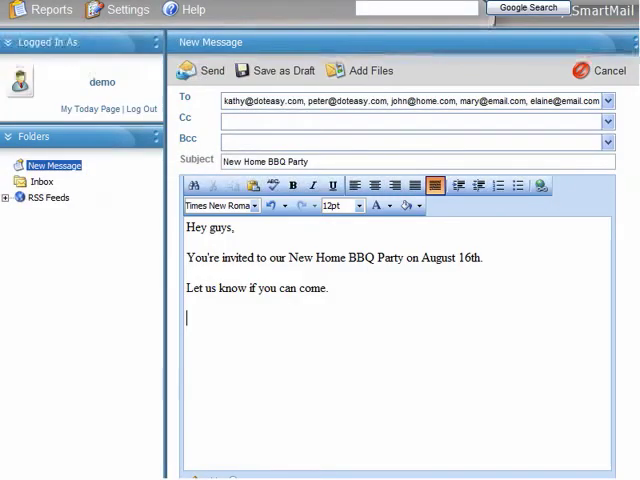
- Paste the form's direct link into the email body, noting it is a direct link to our RSVP
{"action": "type", "text": "http://apps.doteasydemo.com/webform/?event=form.show&formId=488&key=EE929C5CDF"}
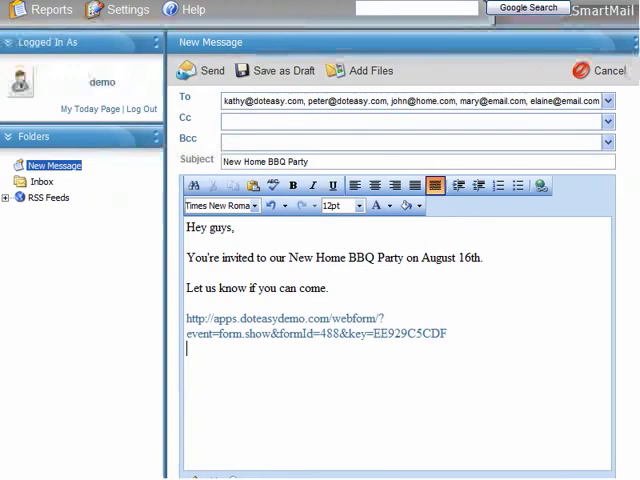
{"action": "type", "text": "(a direct link t"}
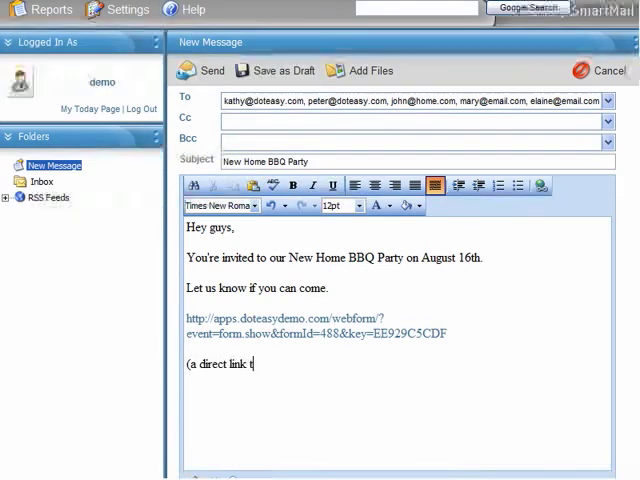
{"action": "type", "text": "o our RSVP"}
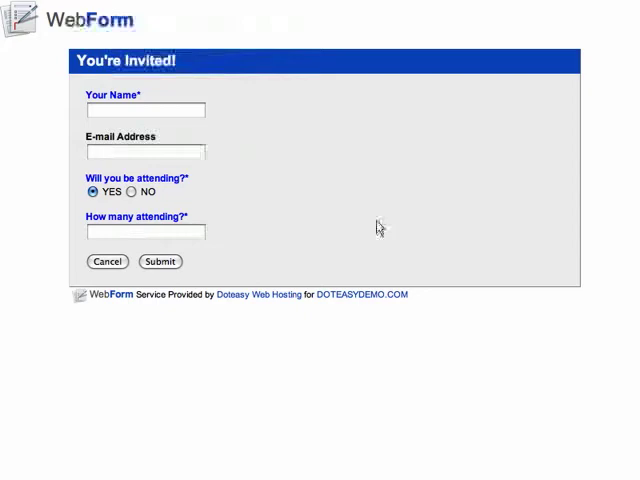
{"action": "type", "text": "p"}
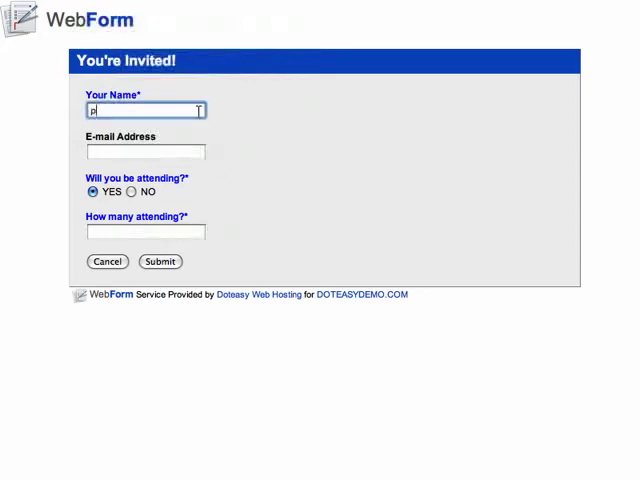
{"action": "type", "text": "eter"}
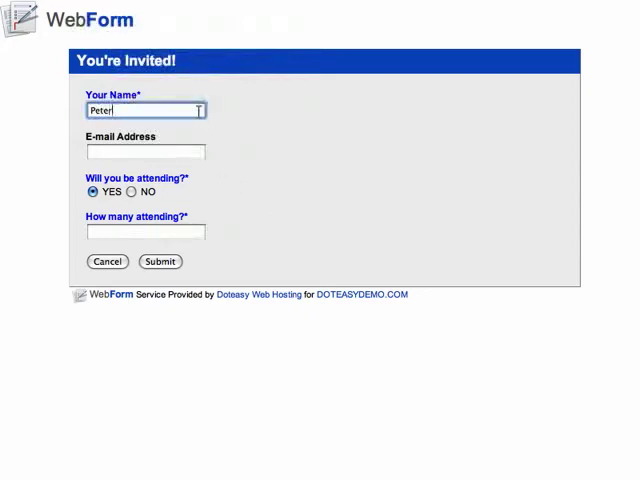
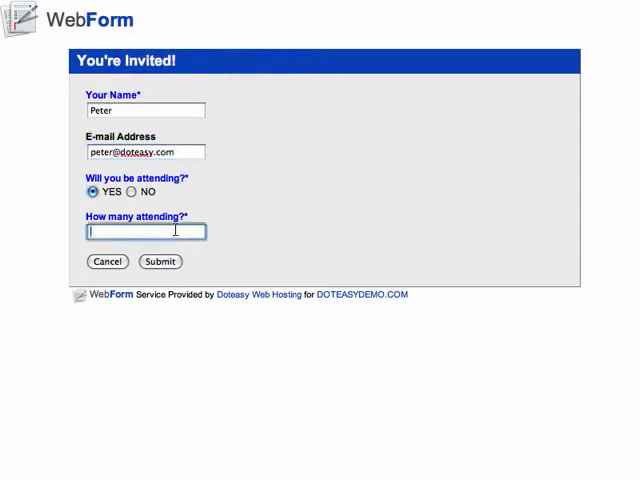
{"action": "type", "text": "4"}
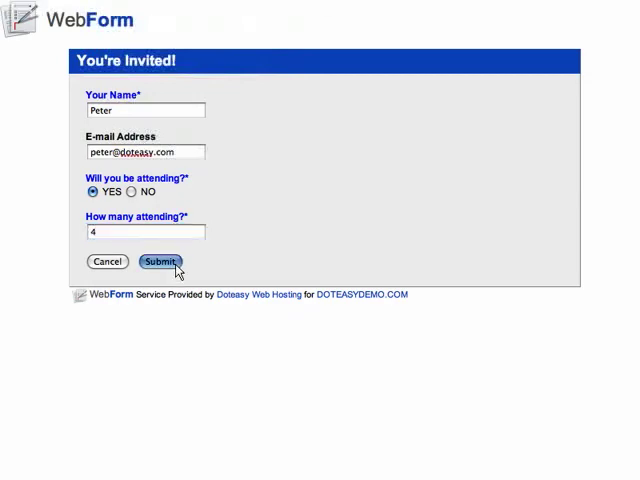
{"action": "left_click", "coordinate": [158, 261]}
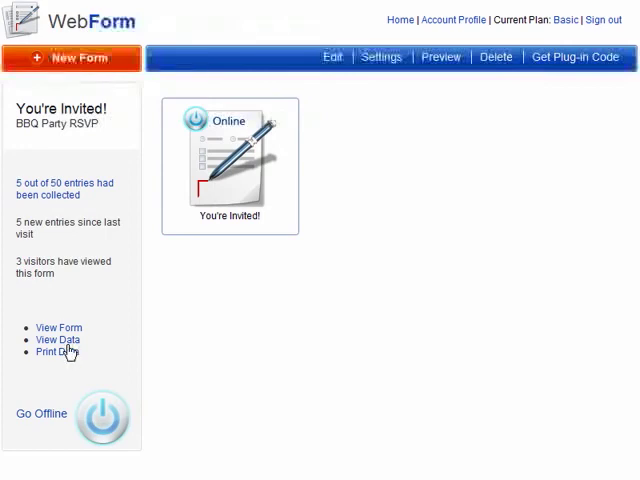
{"action": "mouse_move", "coordinate": [68, 352]}
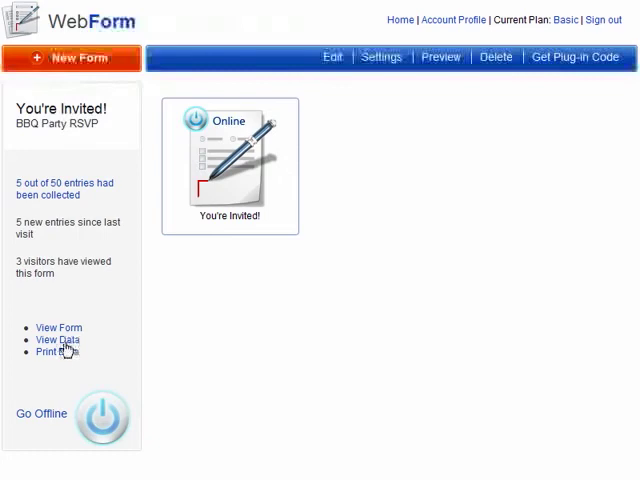
- Open View Data to show the form's five entries in Grid View
{"action": "left_click", "coordinate": [57, 340]}
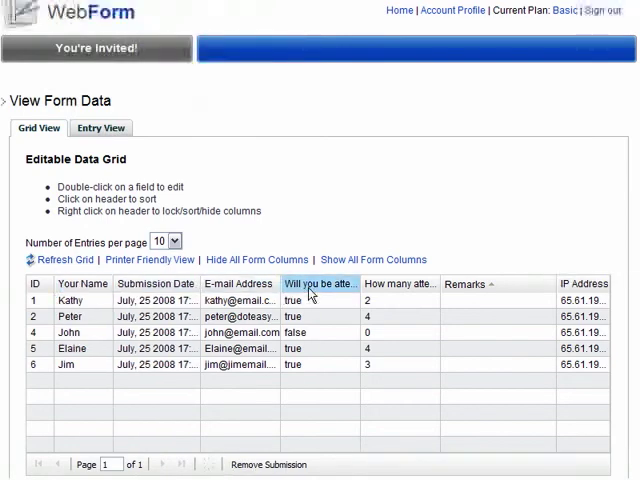
- Sort entries ascending by attendance, lock the E-mail Address column, and select entry ID 2
{"action": "right_click", "coordinate": [320, 284]}
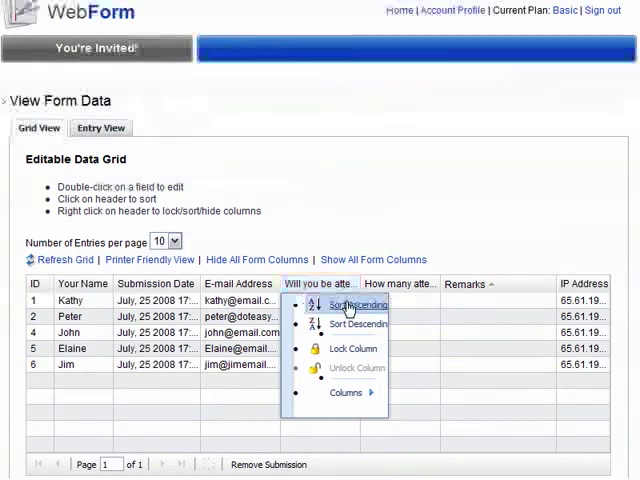
{"action": "left_click", "coordinate": [350, 304]}
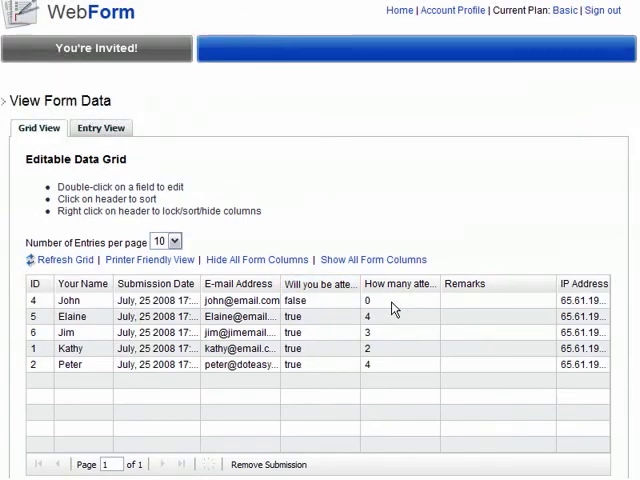
{"action": "right_click", "coordinate": [238, 284]}
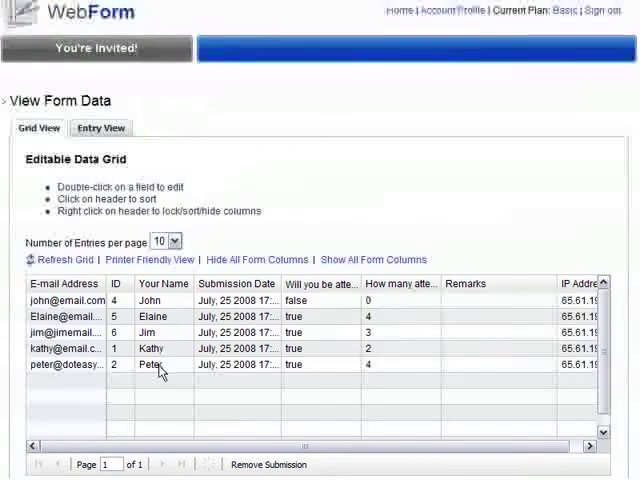
{"action": "left_click", "coordinate": [160, 364]}
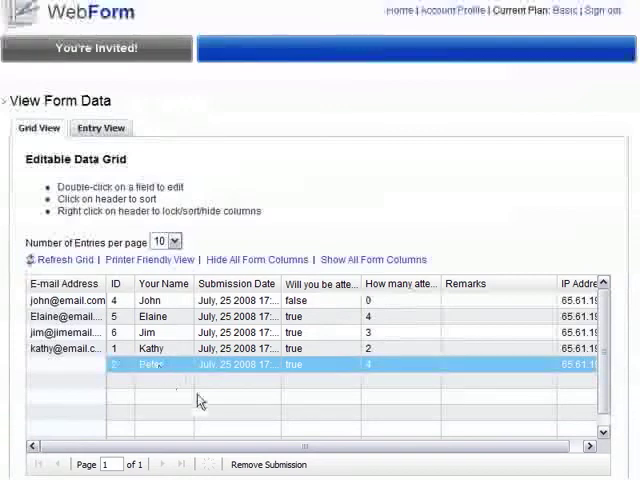
- Delete entry ID 2, set entry ID 1's remark to 'bringing games', and sign in to Member Zone
{"action": "left_click", "coordinate": [267, 464]}
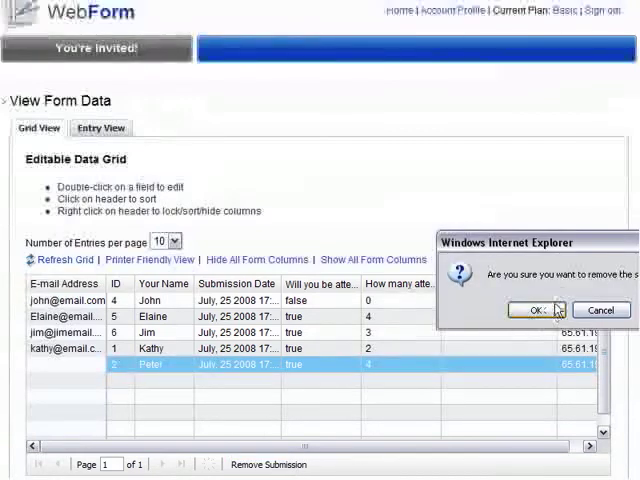
{"action": "left_click", "coordinate": [532, 309]}
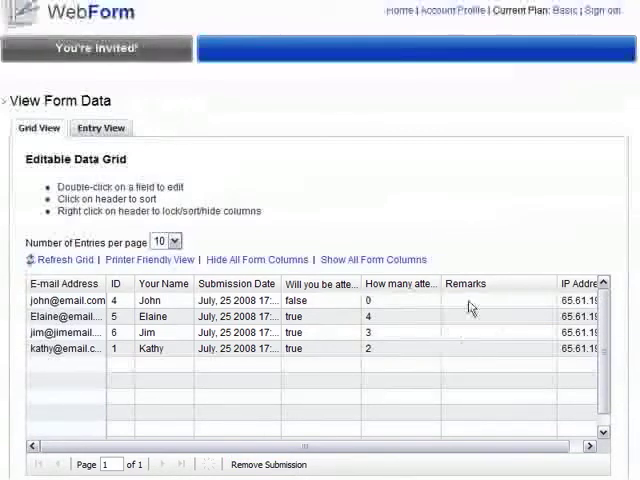
{"action": "left_click", "coordinate": [465, 348]}
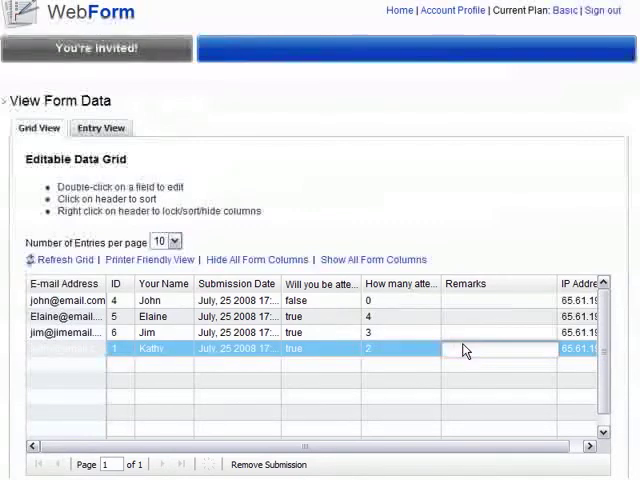
{"action": "type", "text": "bringing games"}
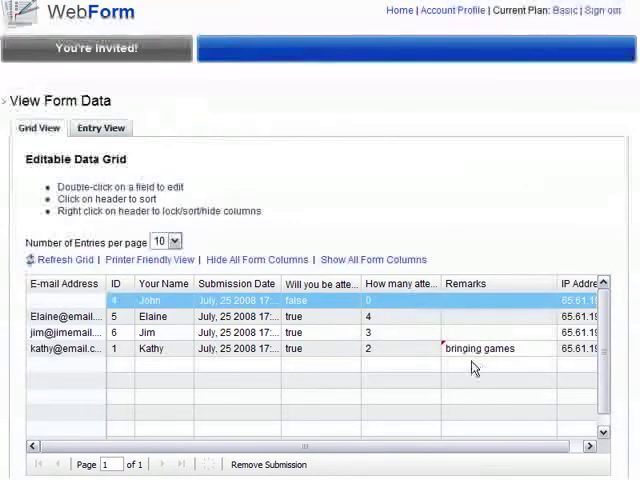
{"action": "mouse_move", "coordinate": [191, 264]}
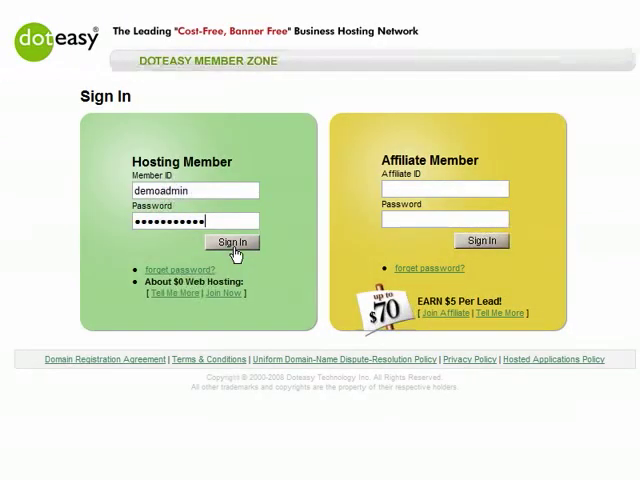
{"action": "left_click", "coordinate": [233, 242]}
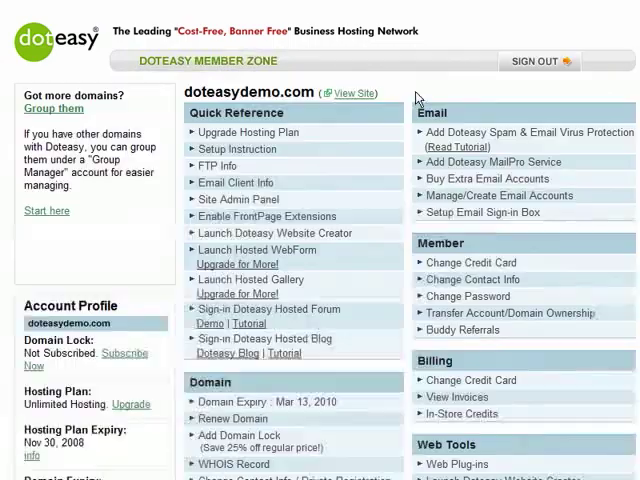